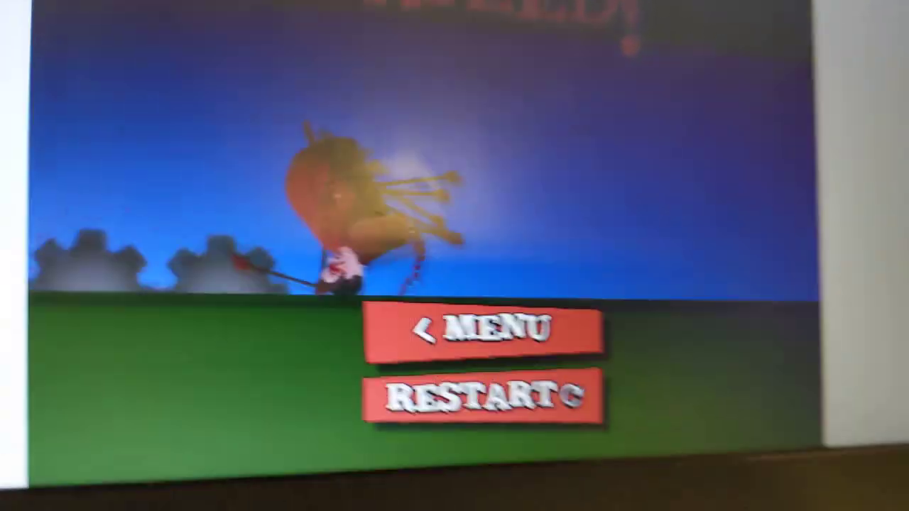
left_click(483, 397)
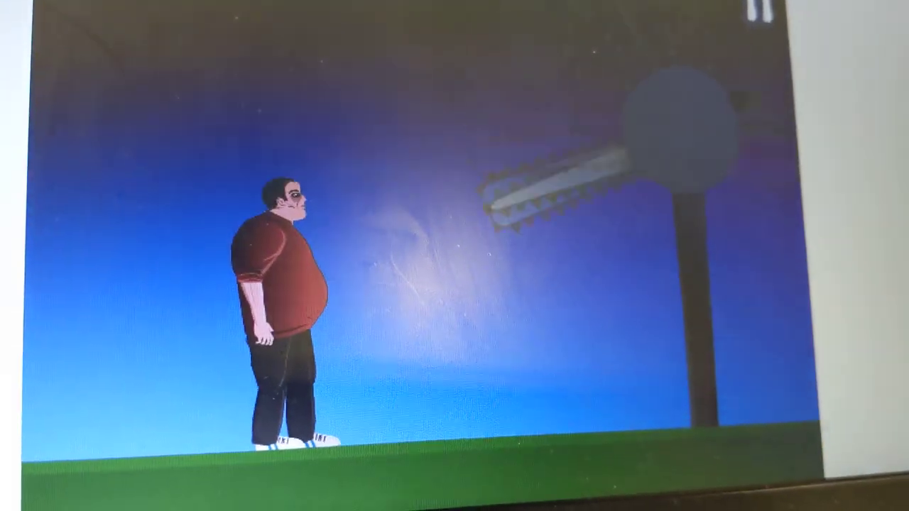